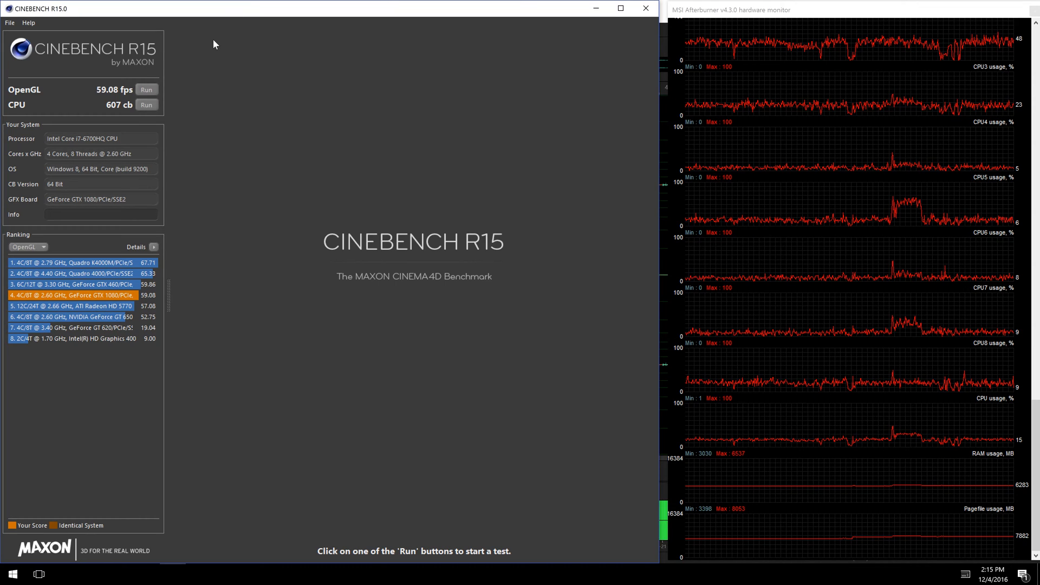
mouse_move(142, 80)
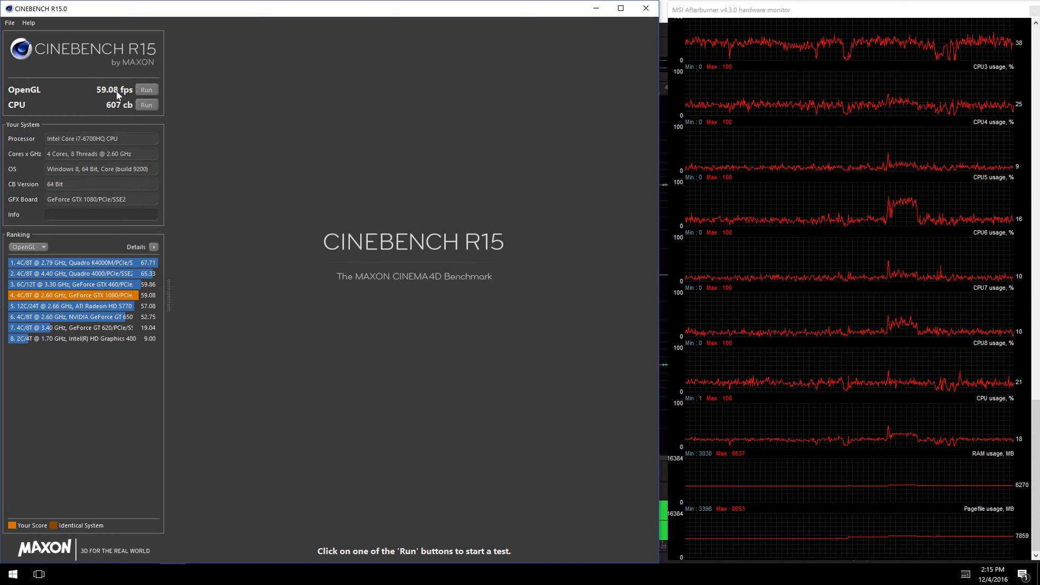
mouse_move(278, 137)
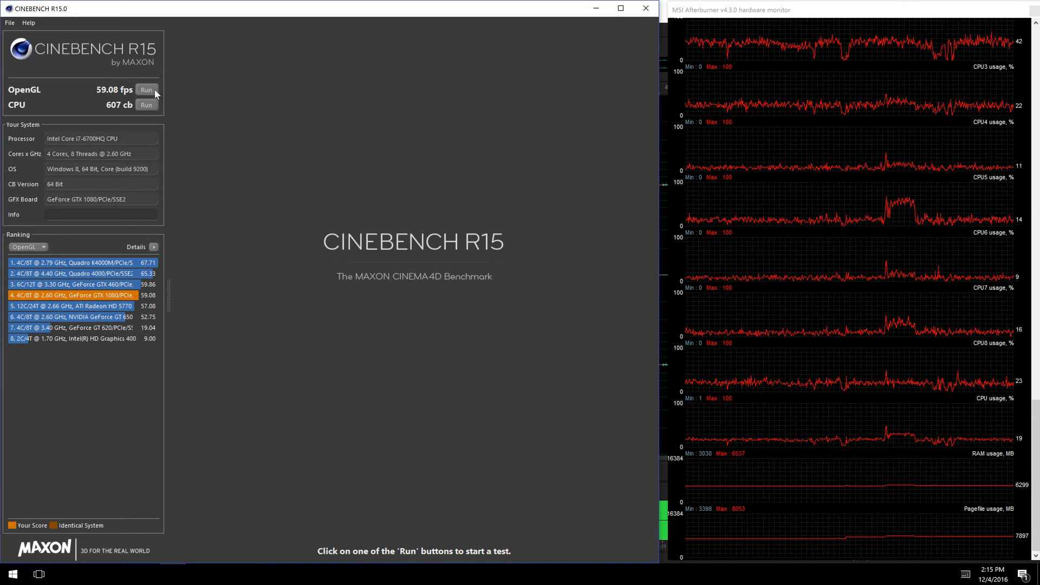
Rerun the OpenGL benchmark to completion, yielding a new score of 58.87 fps
left_click(147, 90)
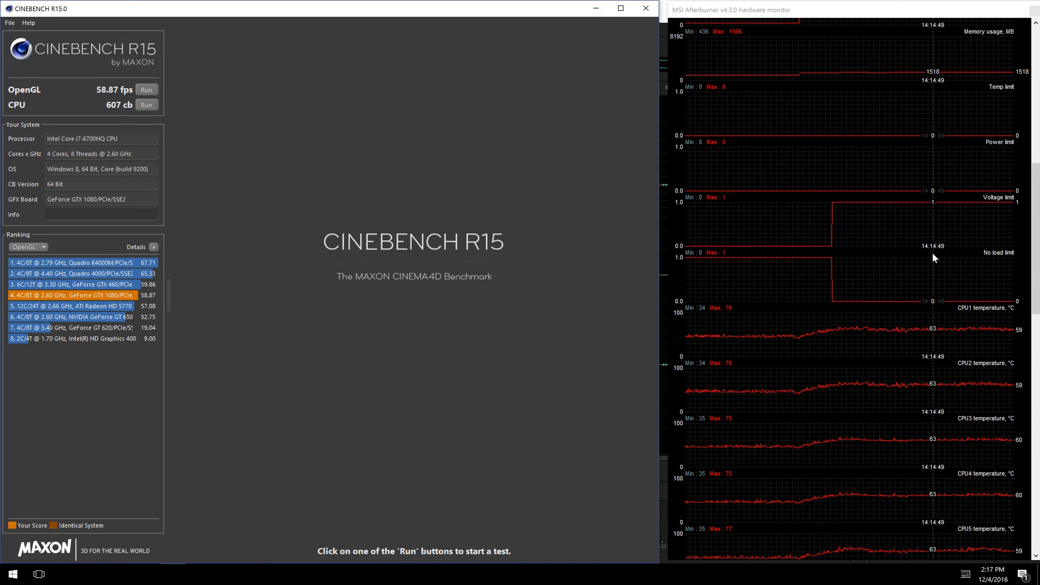
Scroll the hardware monitor to the per-core CPU temperature graphs holding around 61–64 °C
scroll("down", 3)
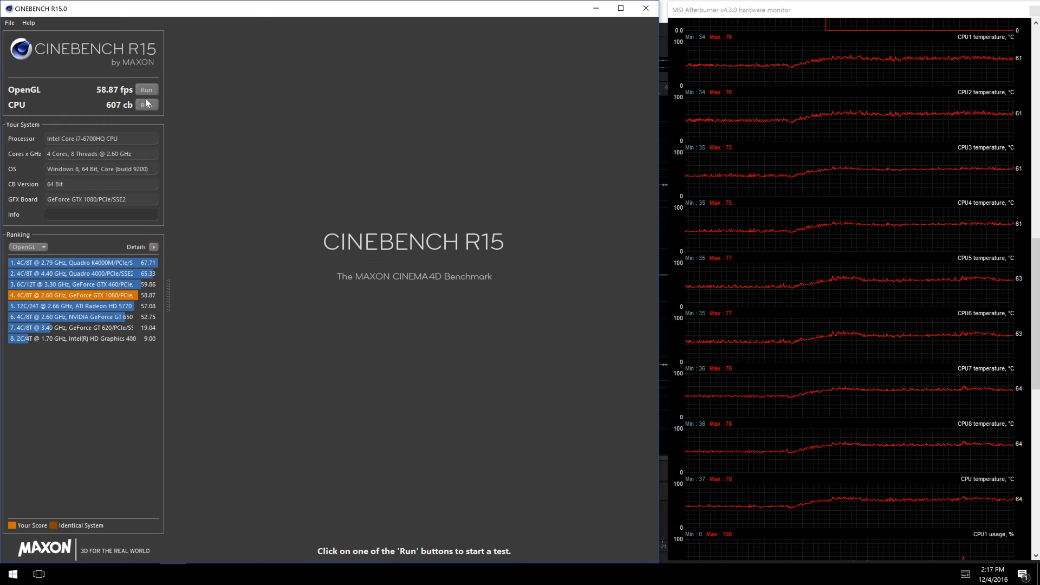
Rerun the CPU benchmark, rendering the AIXSPONZA scene for a new score of 536 cb
left_click(146, 104)
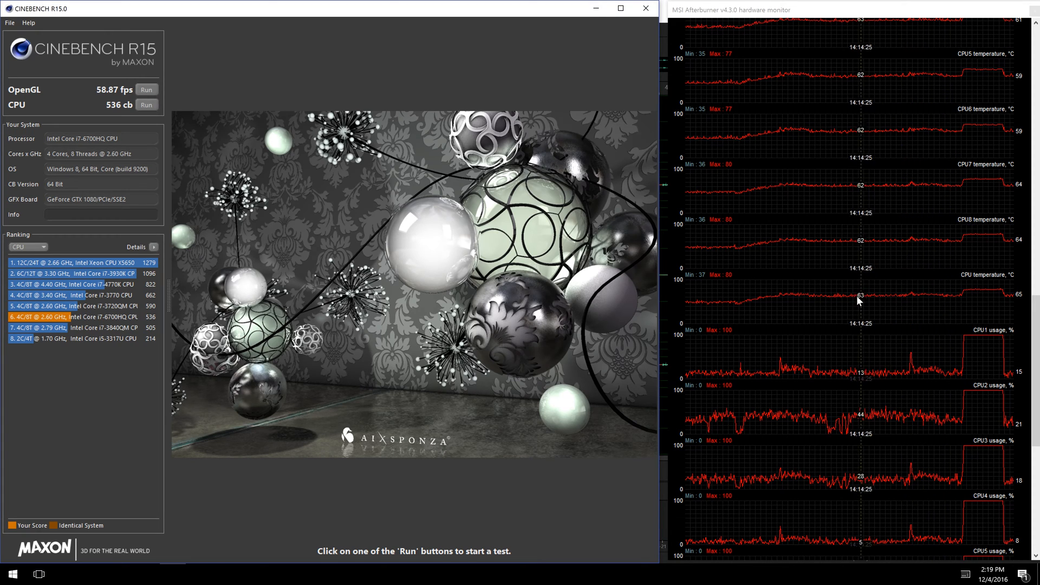
Scroll the hardware monitor to the per-core CPU usage, RAM and pagefile graphs showing the 100% plateau
scroll("down", 3)
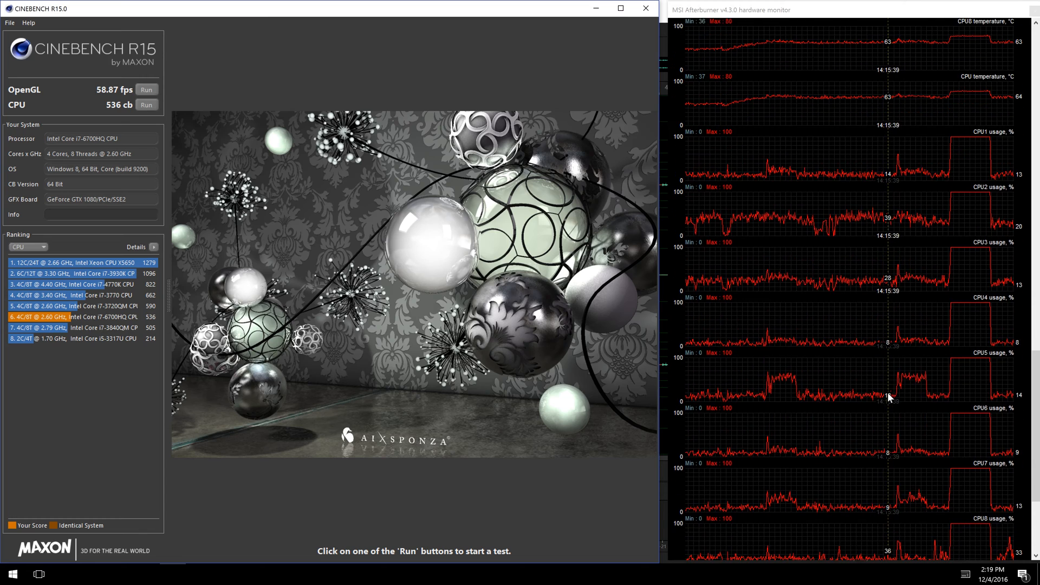
scroll("down", 3)
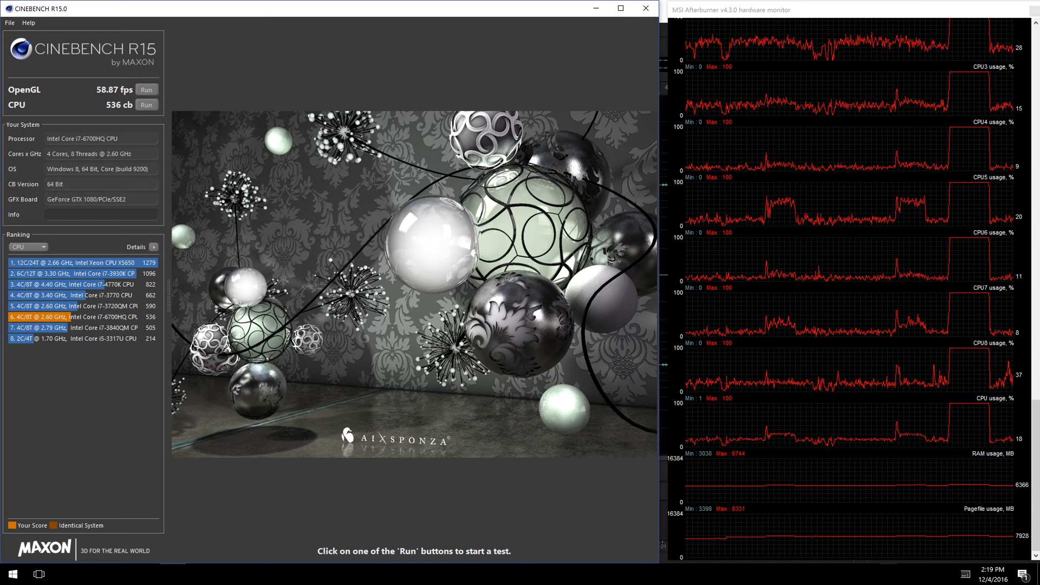